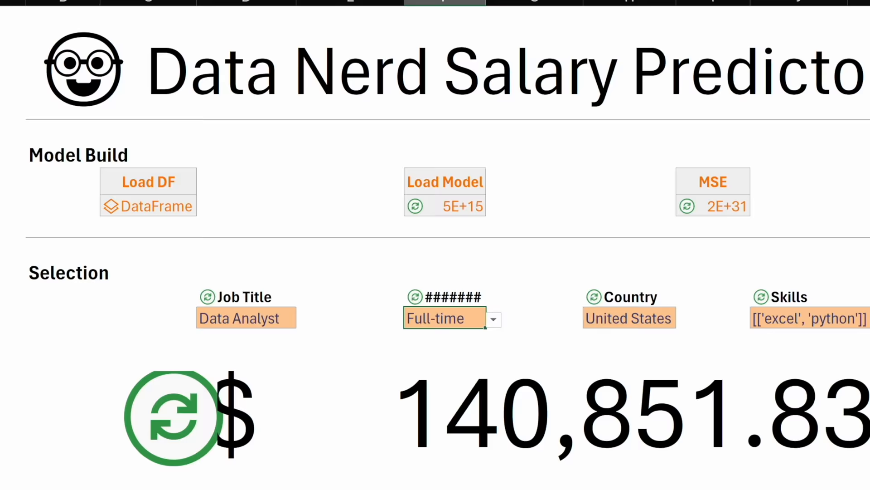
Step: Show the error options for the #PYTHON! cell that failed to read one_Million_rows.csv
scroll("down", 3)
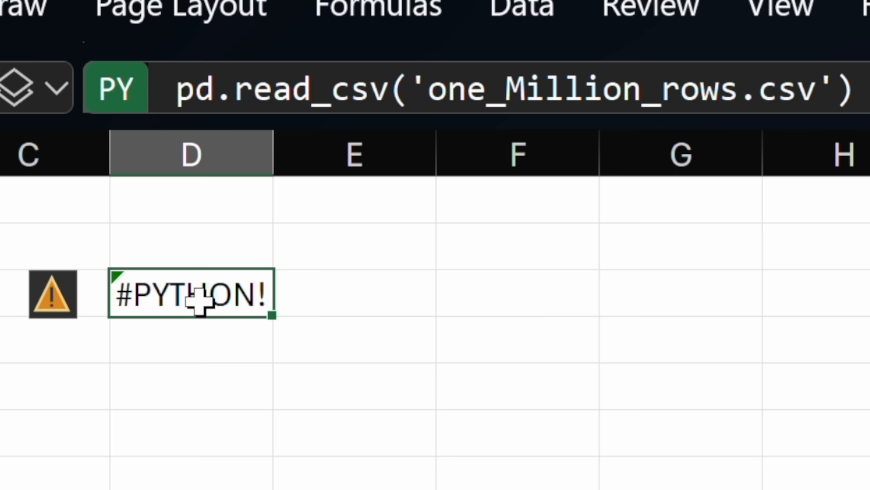
left_click(53, 294)
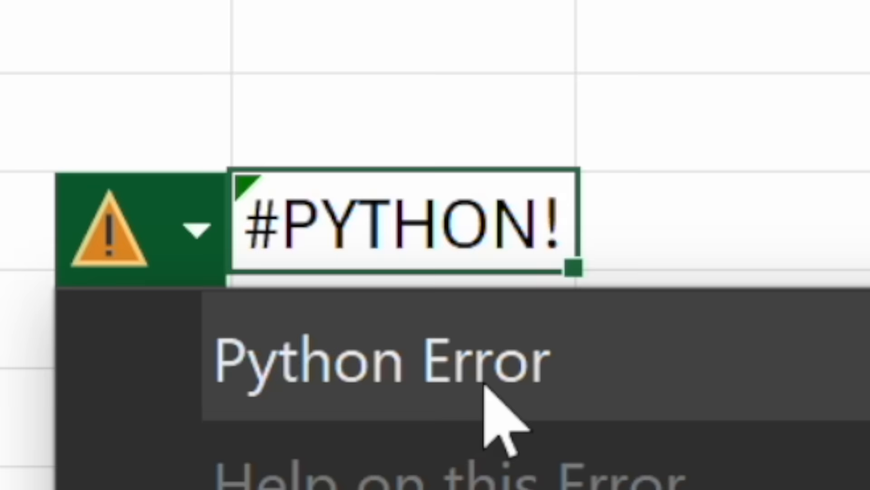